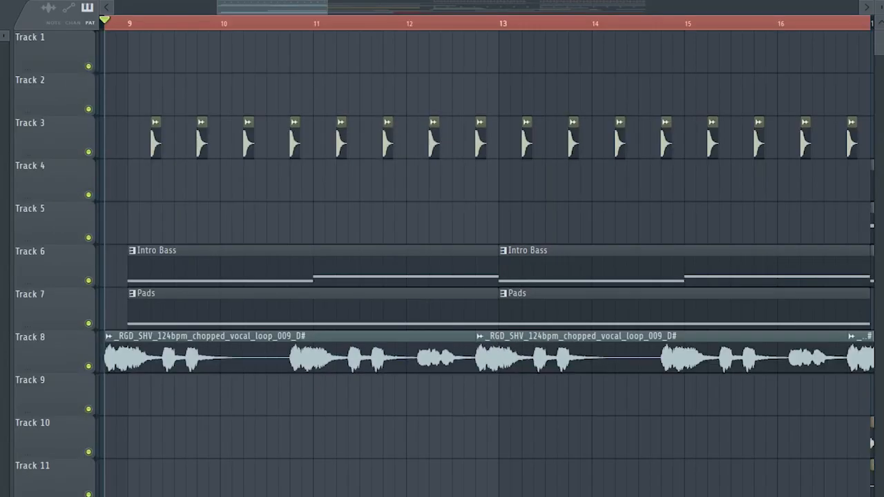
pyautogui.click(125, 22)
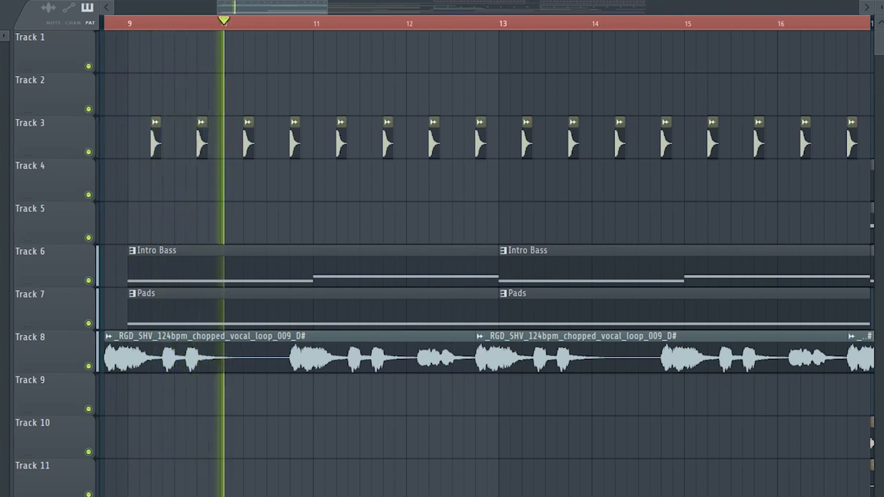
pyautogui.click(320, 22)
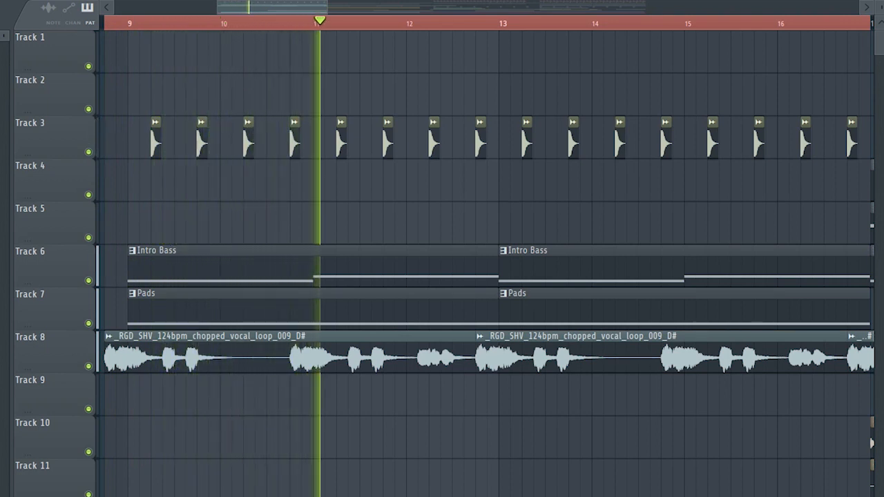
pyautogui.click(416, 22)
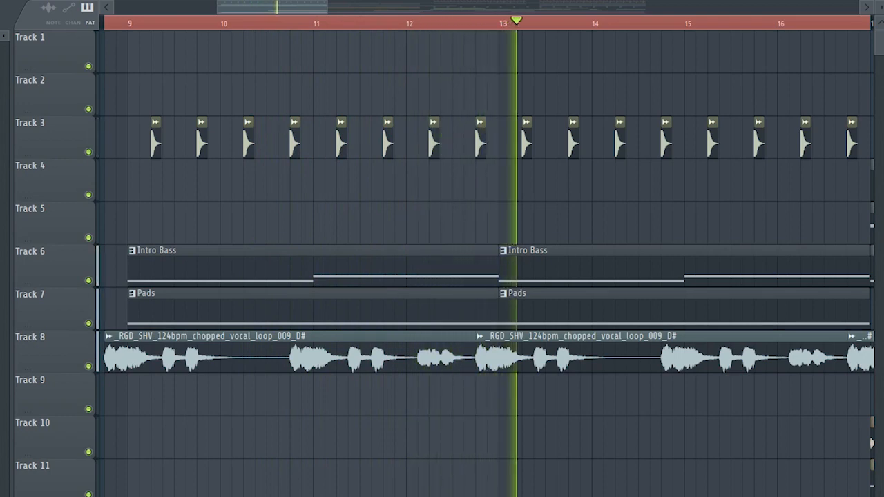
pyautogui.click(613, 22)
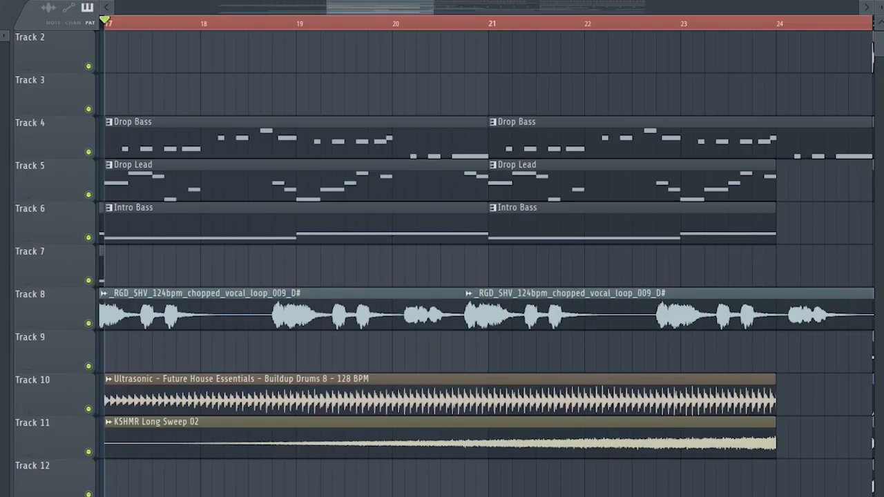
pyautogui.click(156, 22)
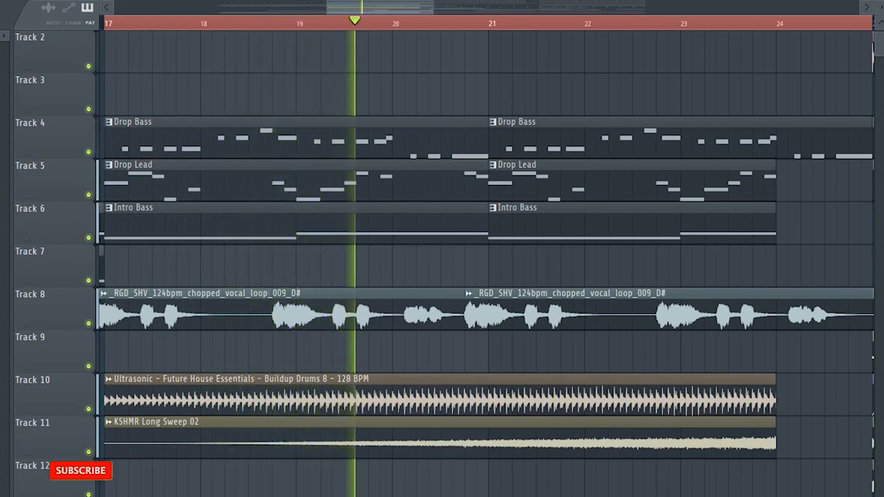
pyautogui.click(455, 22)
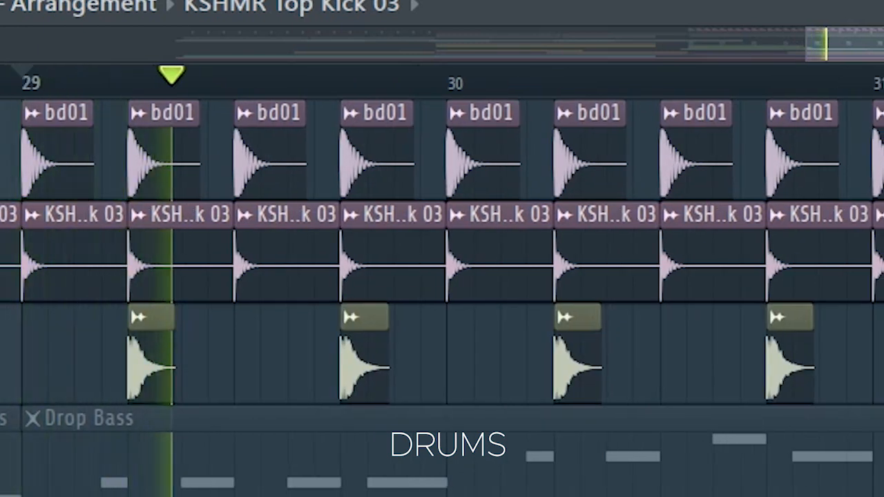
pyautogui.click(627, 74)
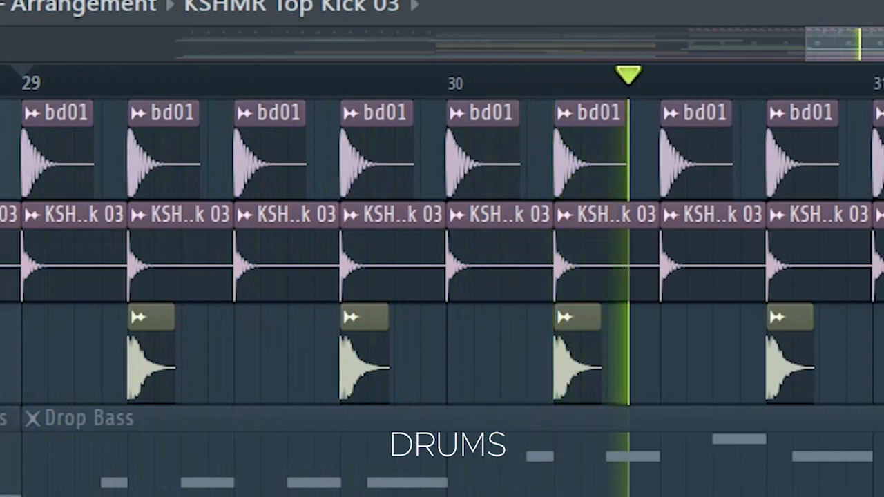